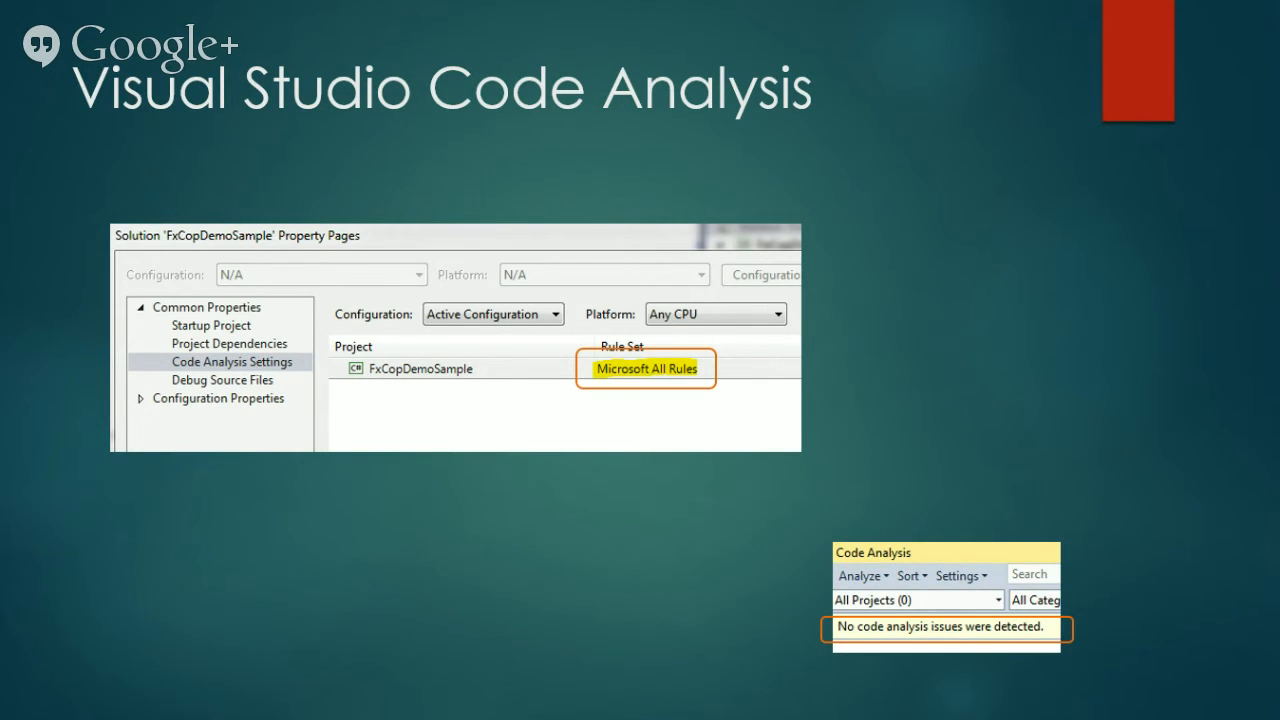
Step: Advance to the slide listing all seven code analysis issues found
{"action": "key", "text": "Right"}
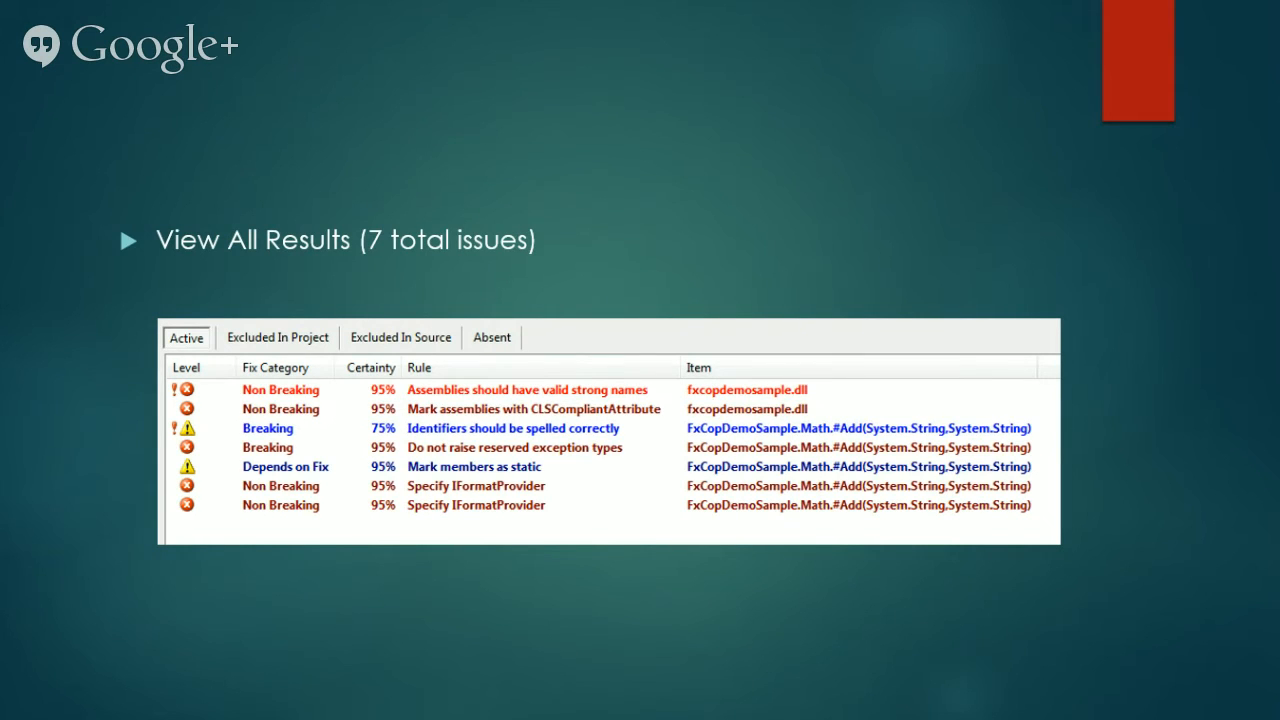
{"action": "mouse_move", "coordinate": [580, 428]}
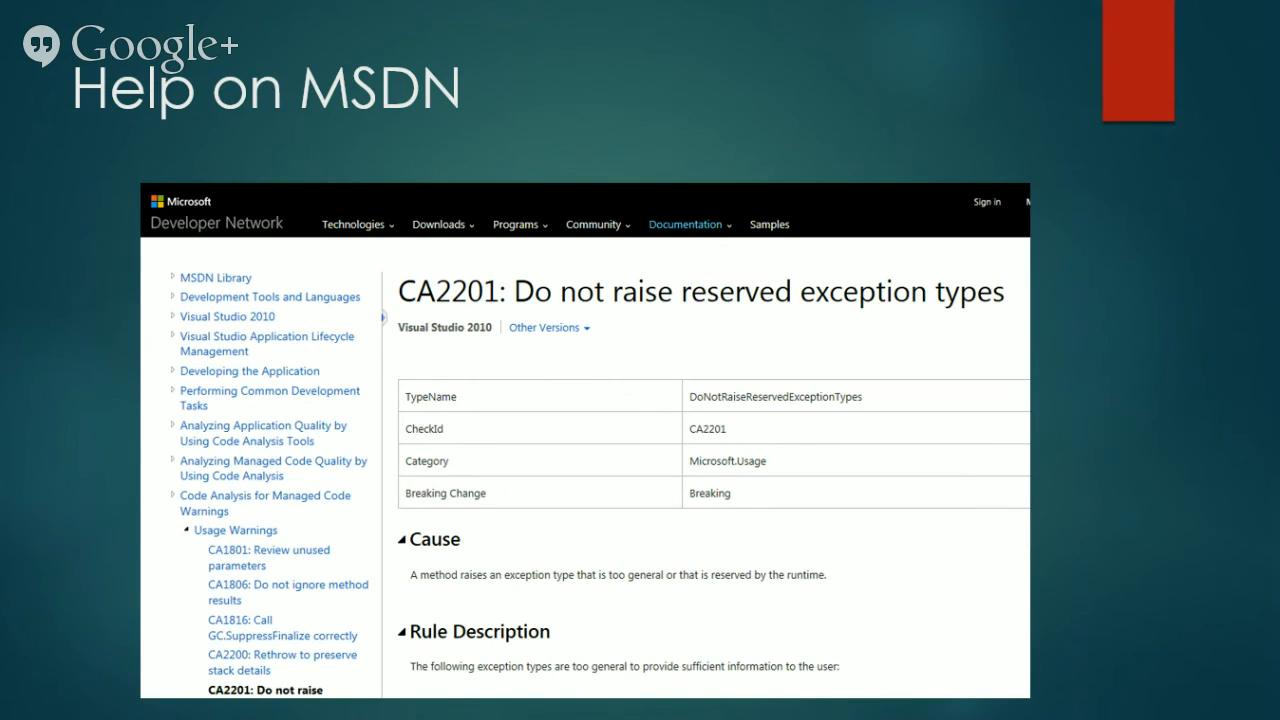
Step: Advance to the 'After the fix' slide showing the issue list reduced to five
{"action": "key", "text": "right"}
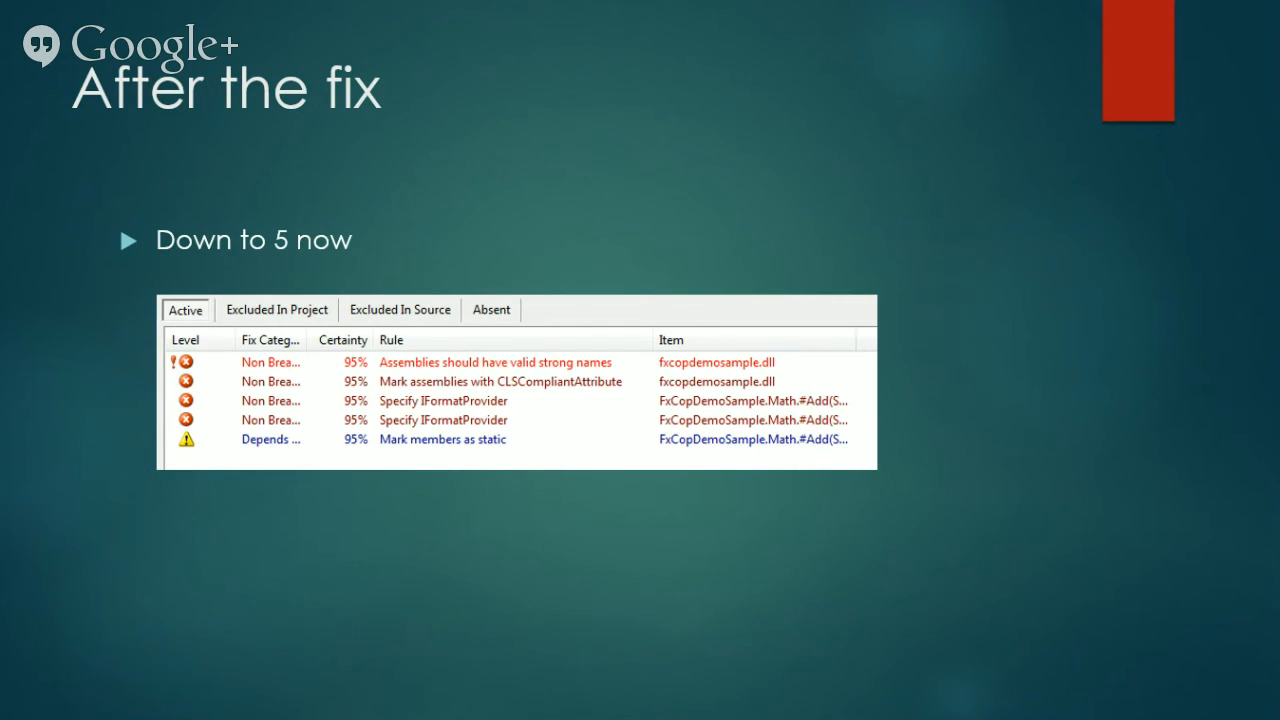